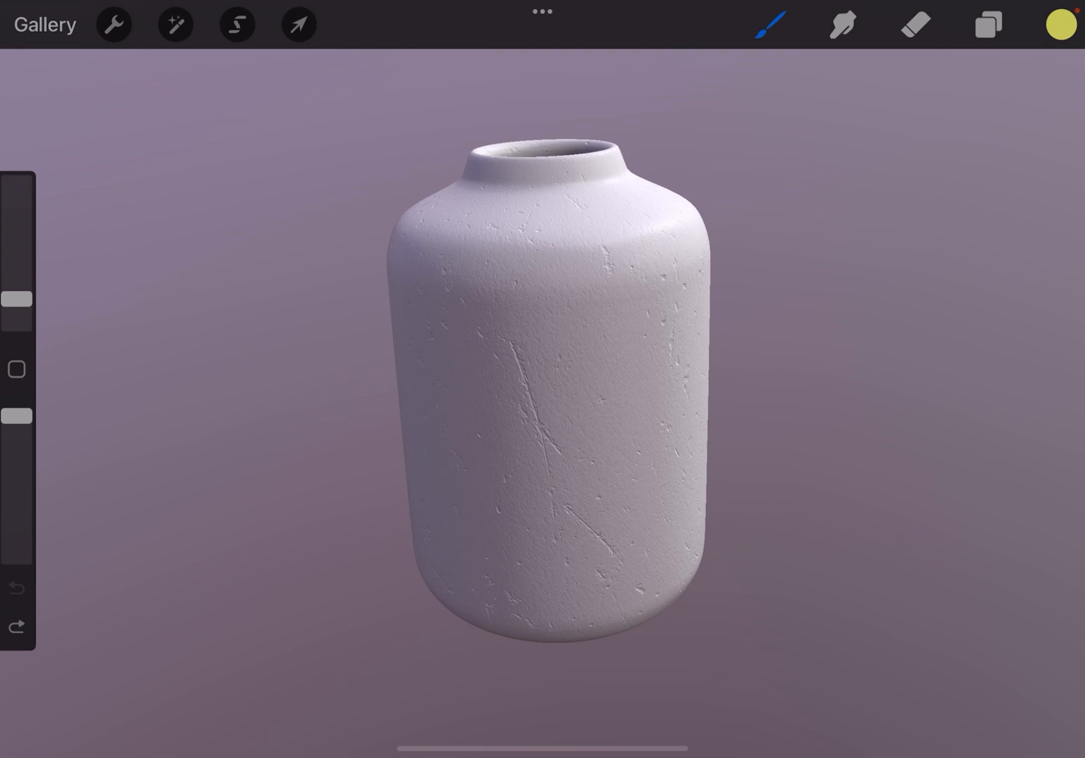
# Turn the white vase to a frontal view and bring up the Brush Library.
pyautogui.moveTo(547, 386); pyautogui.dragTo(701, 421)
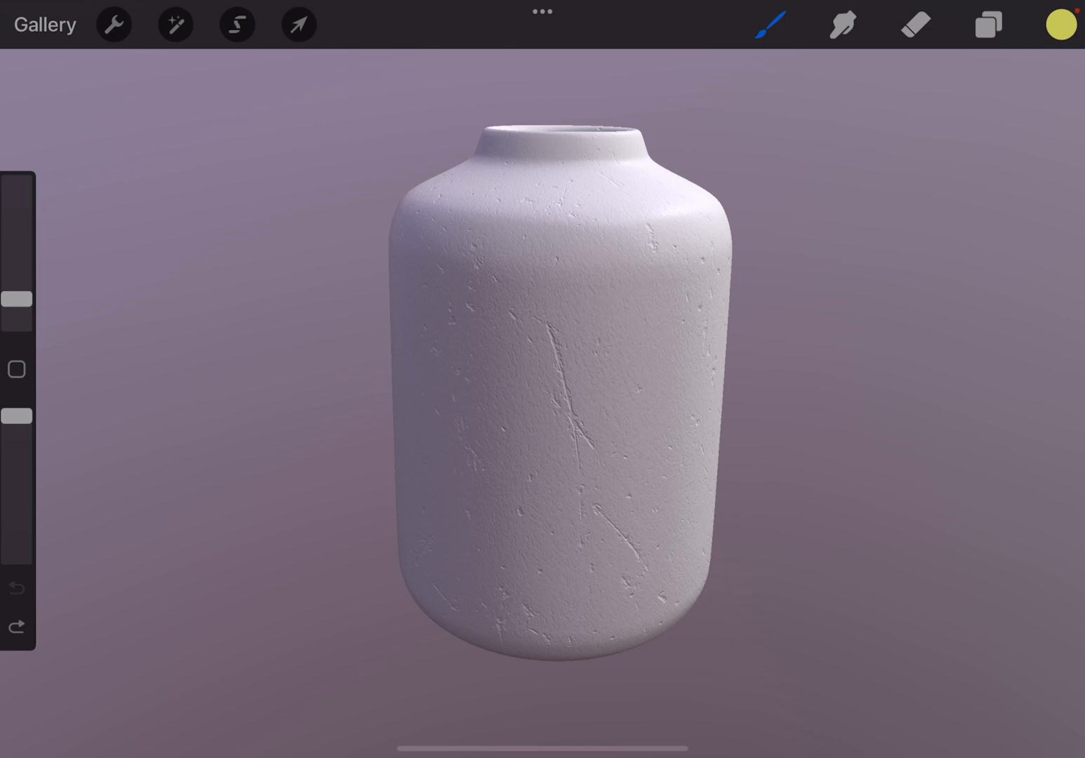
pyautogui.click(769, 24)
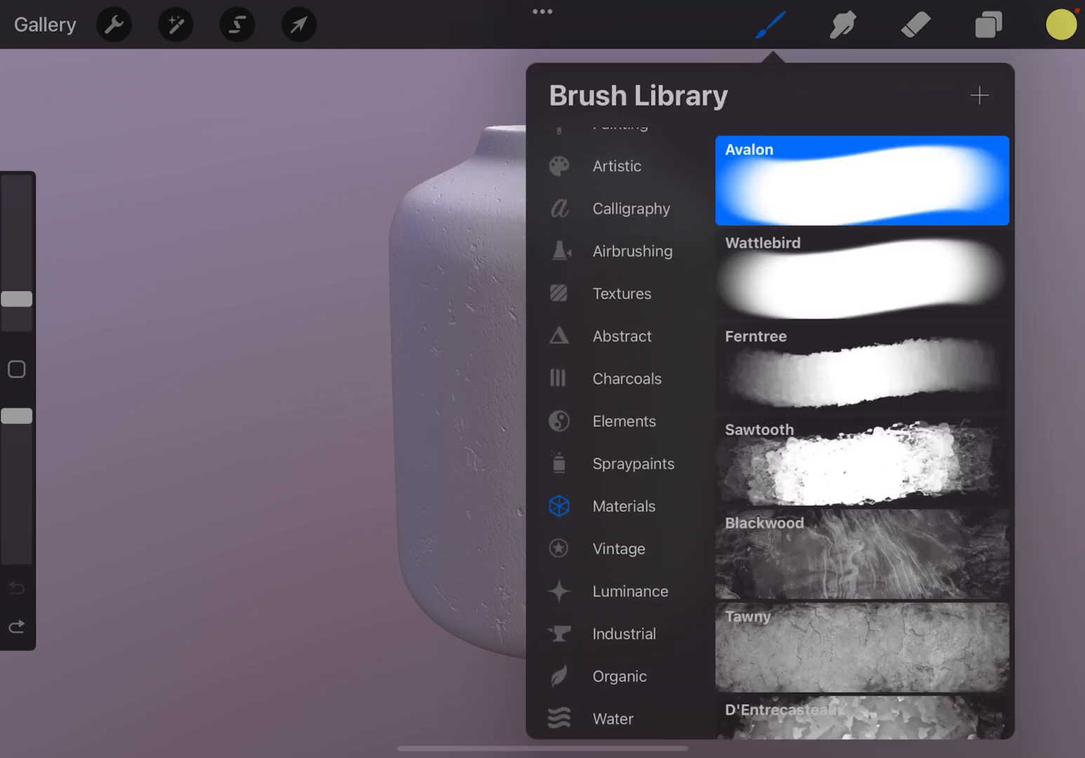
# Paint a gold Avalon blob, then curving red strokes on the vase's upper right, and return to the brushes.
pyautogui.click(769, 25)
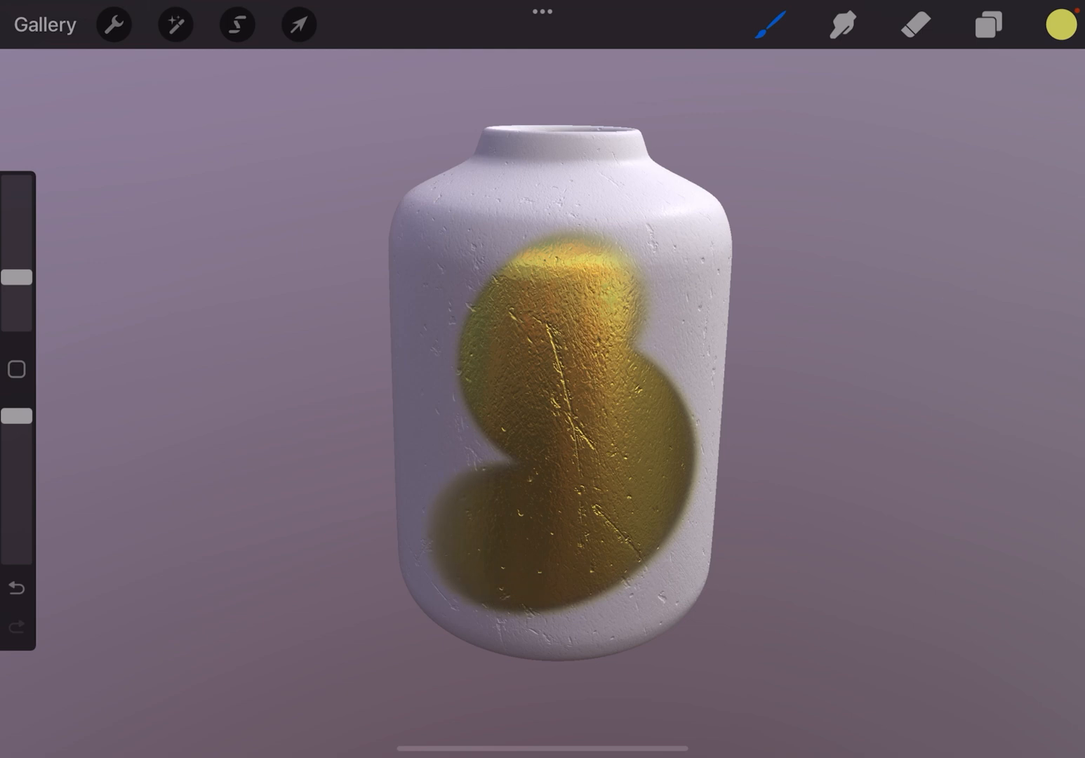
pyautogui.click(1060, 24)
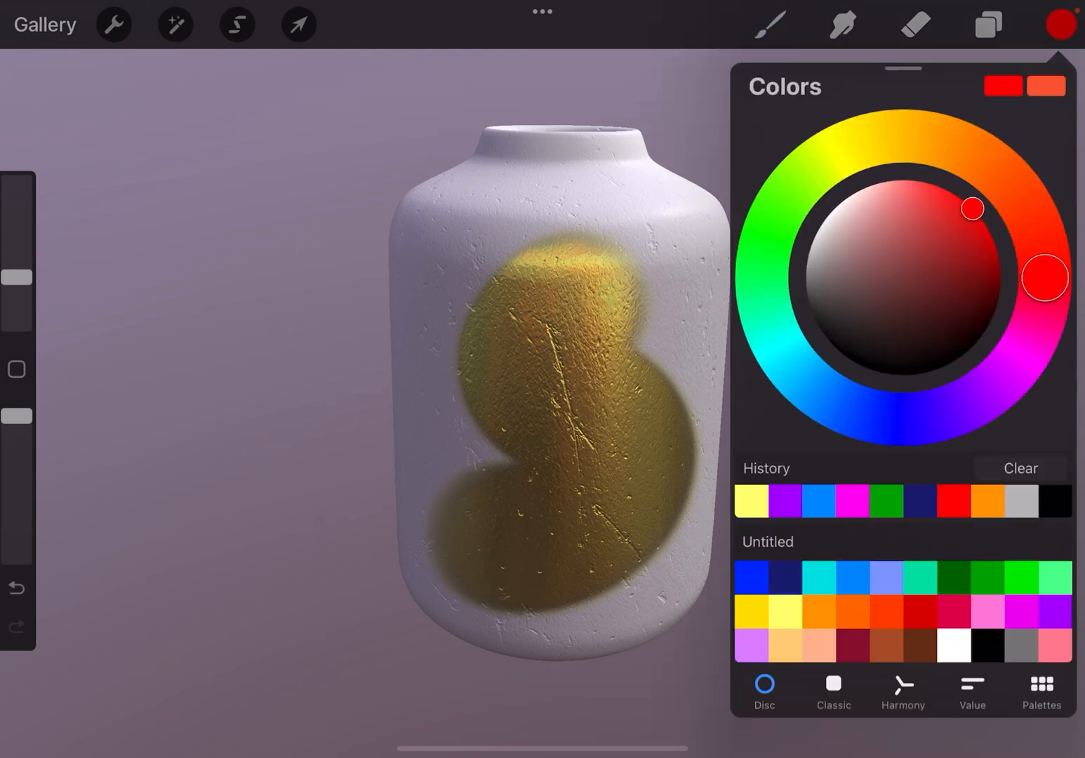
pyautogui.click(1062, 25)
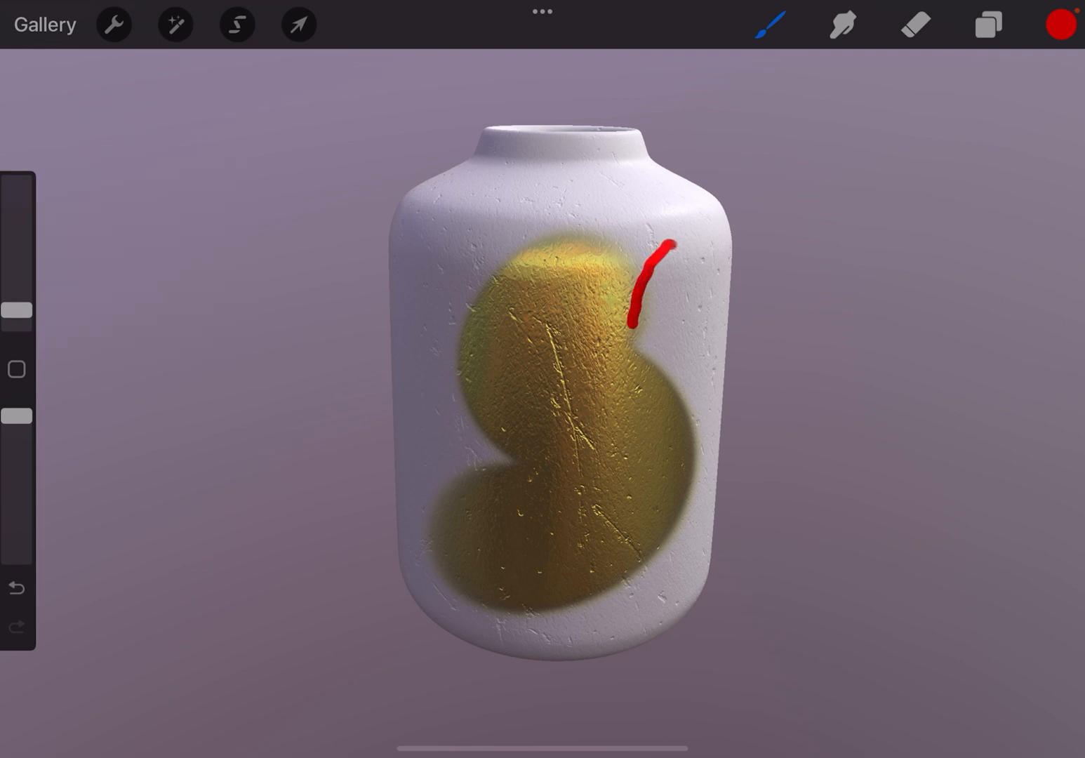
pyautogui.moveTo(639, 330); pyautogui.dragTo(642, 519)
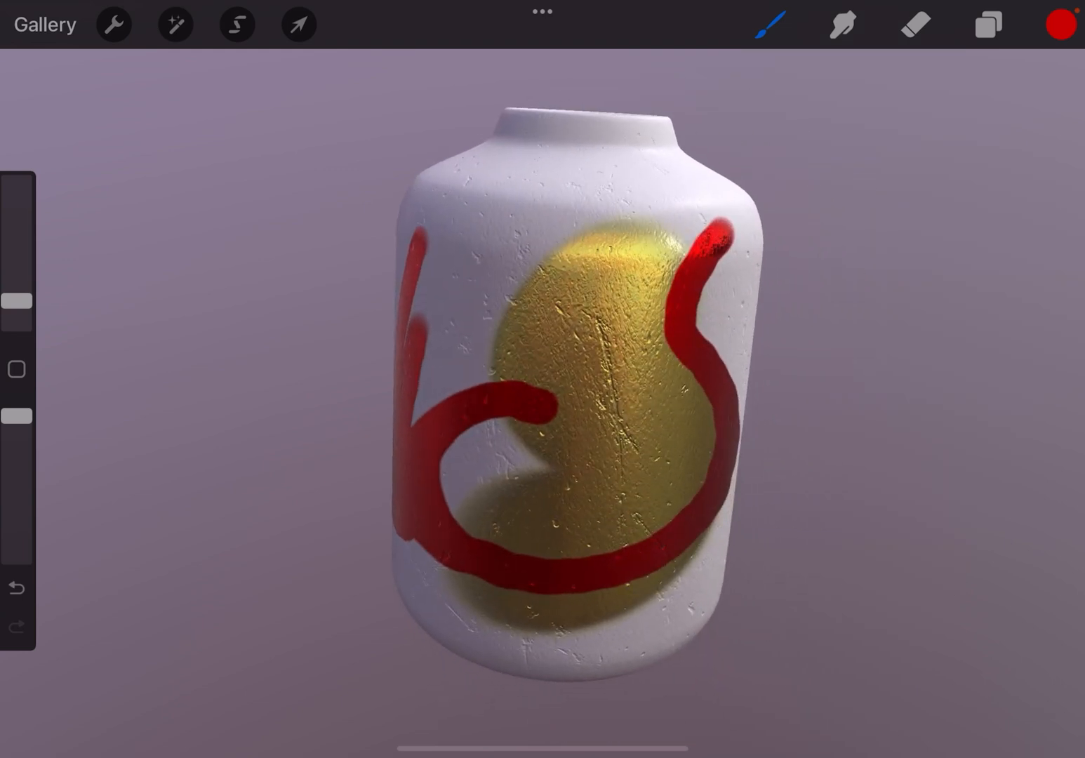
pyautogui.click(769, 22)
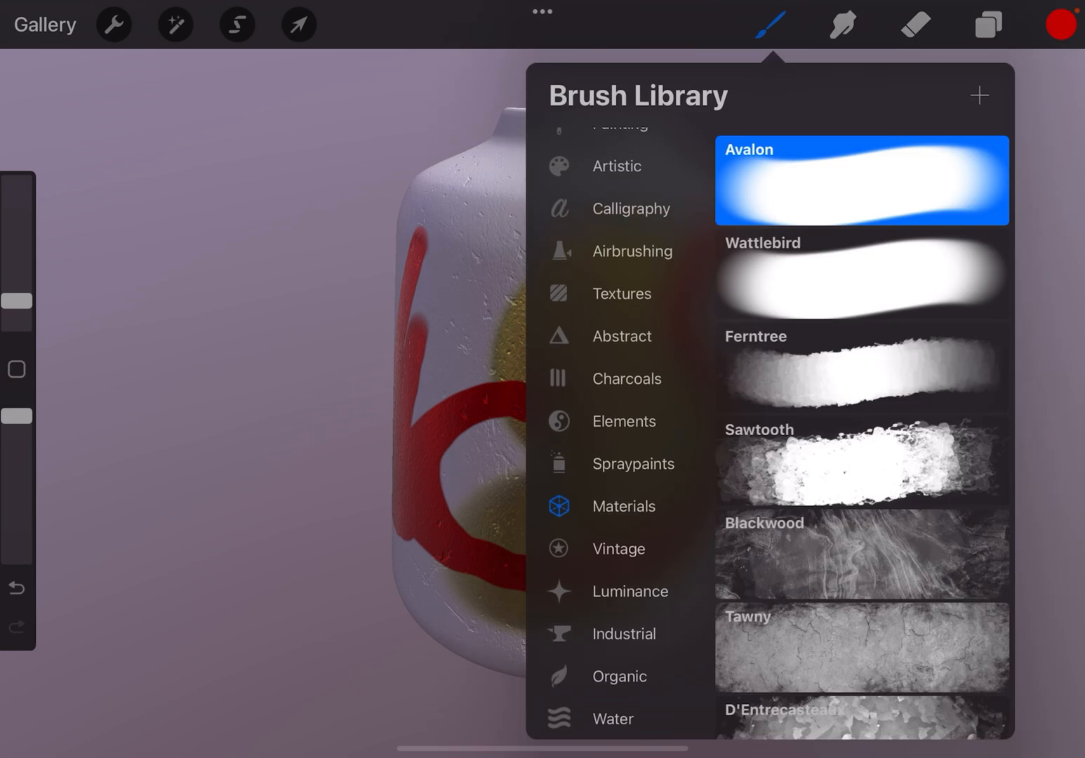
# Look at the Avalon brush in Brush Studio and leave without saving changes.
pyautogui.click(861, 273)
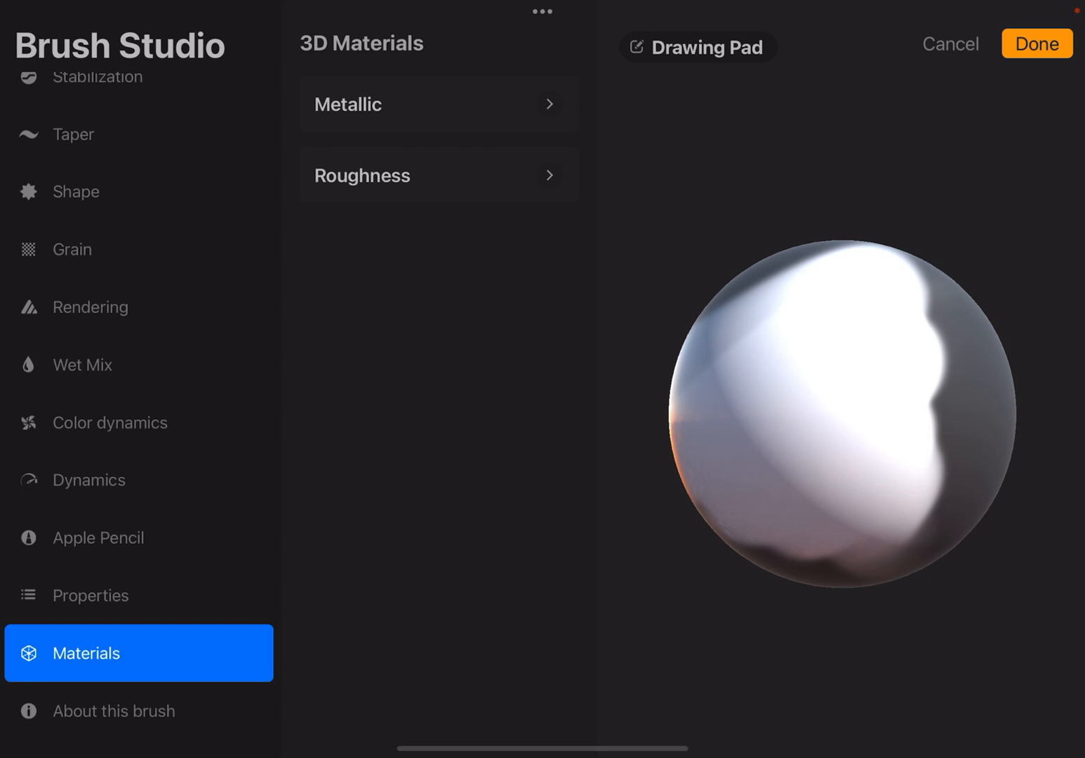
pyautogui.click(437, 104)
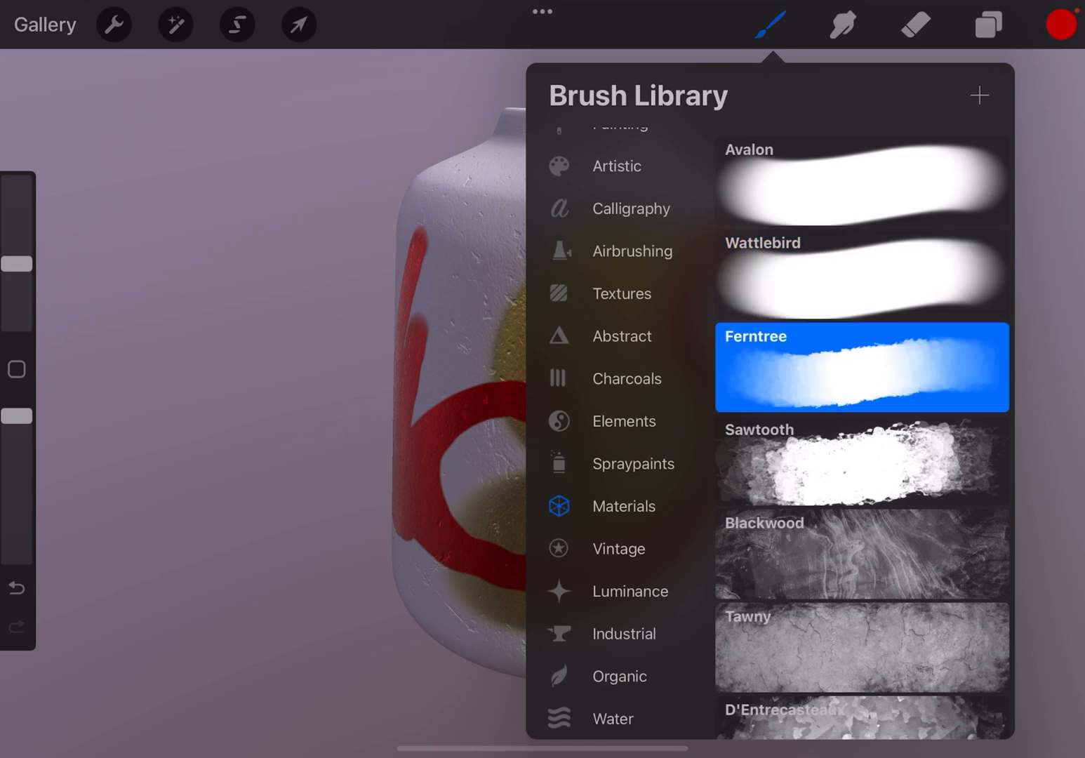
# Try Ferntree's Metallic Amount in Materials at about 28%, 58% and 21%.
pyautogui.doubleClick(859, 366)
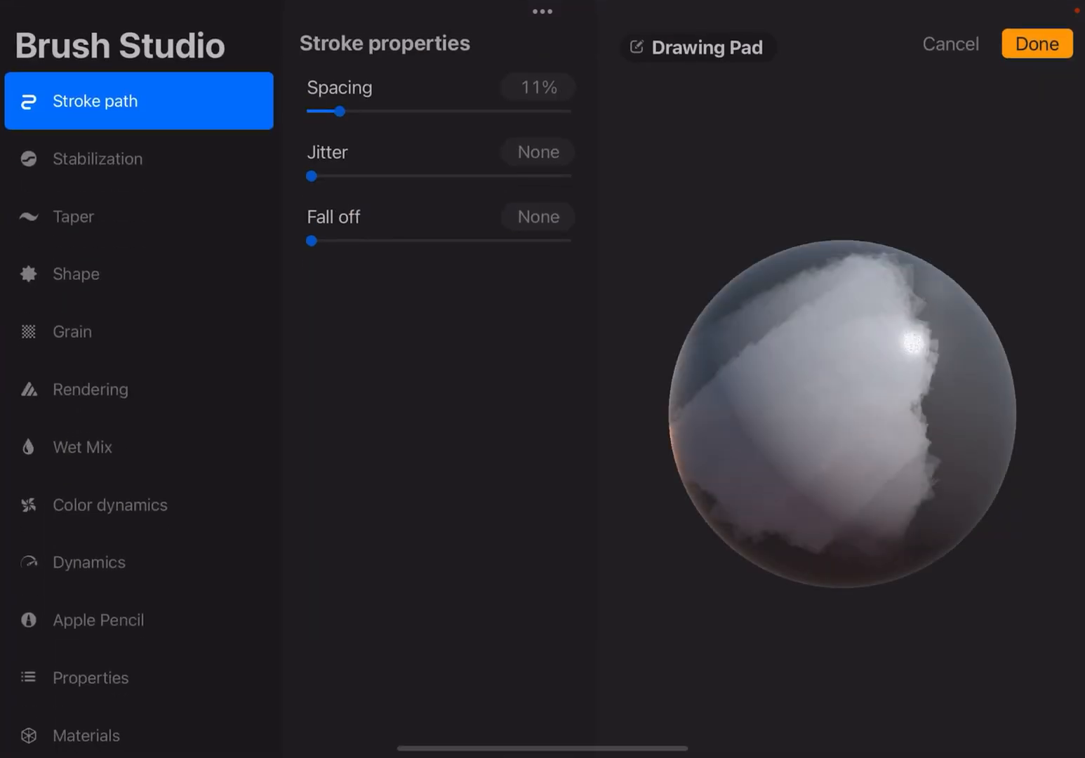
pyautogui.click(86, 735)
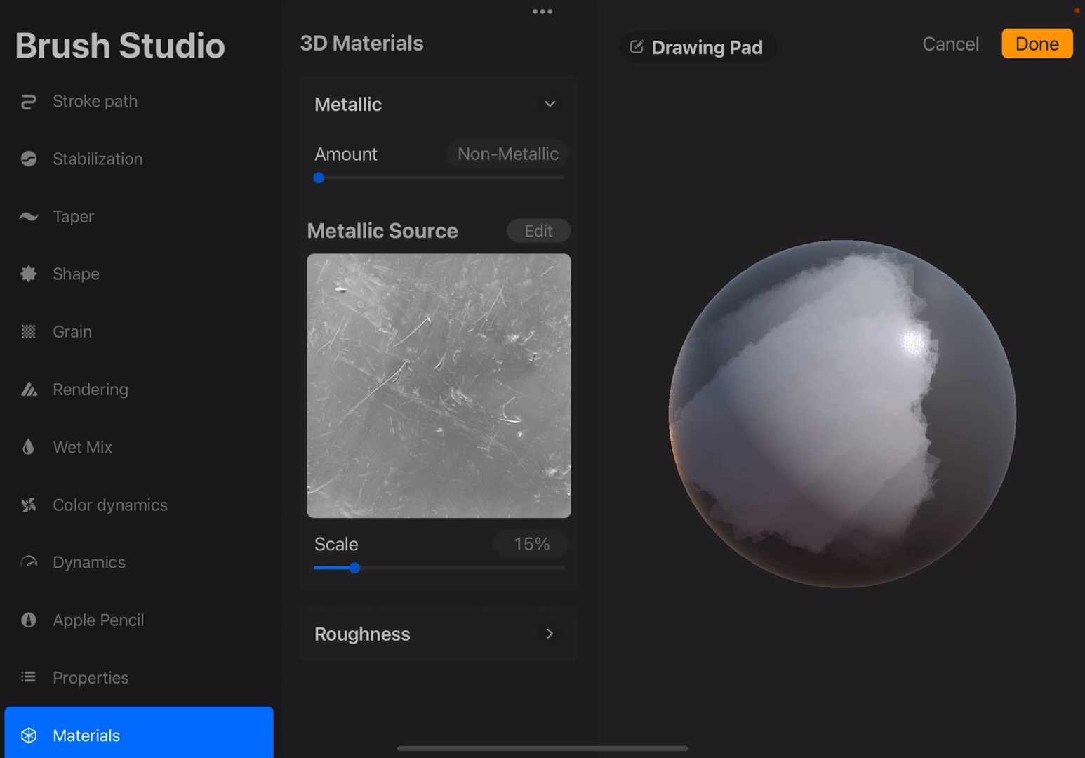
pyautogui.moveTo(318, 178); pyautogui.dragTo(385, 178)
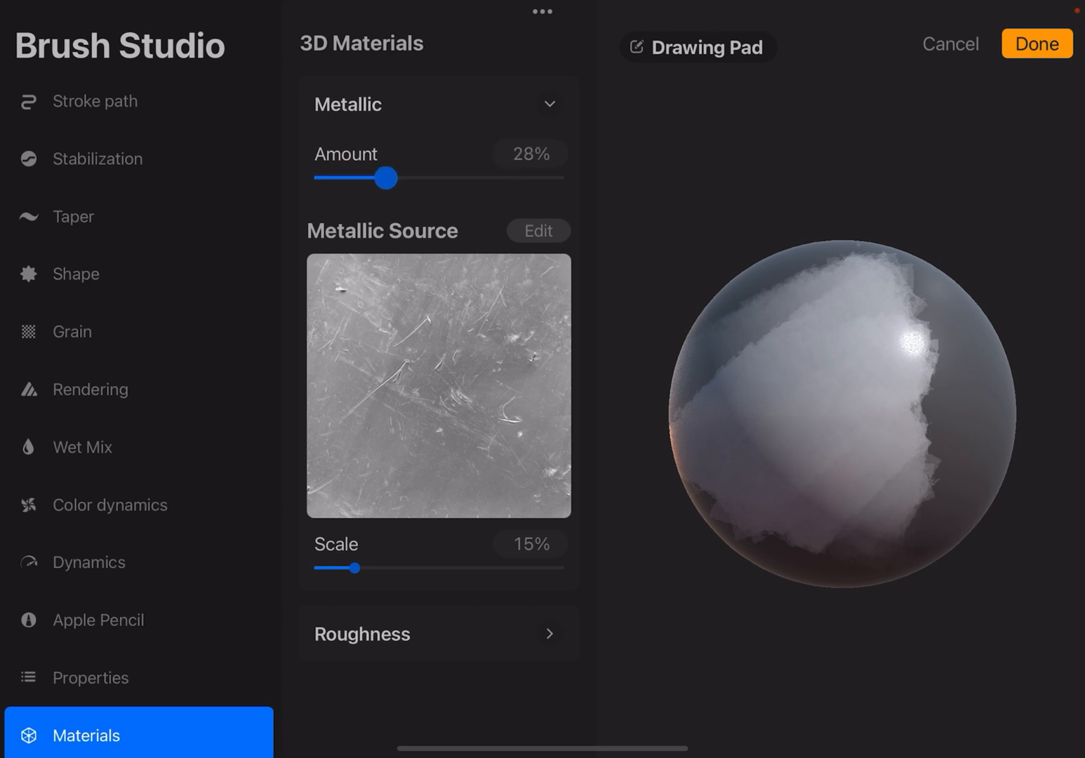
pyautogui.moveTo(388, 177); pyautogui.dragTo(461, 176)
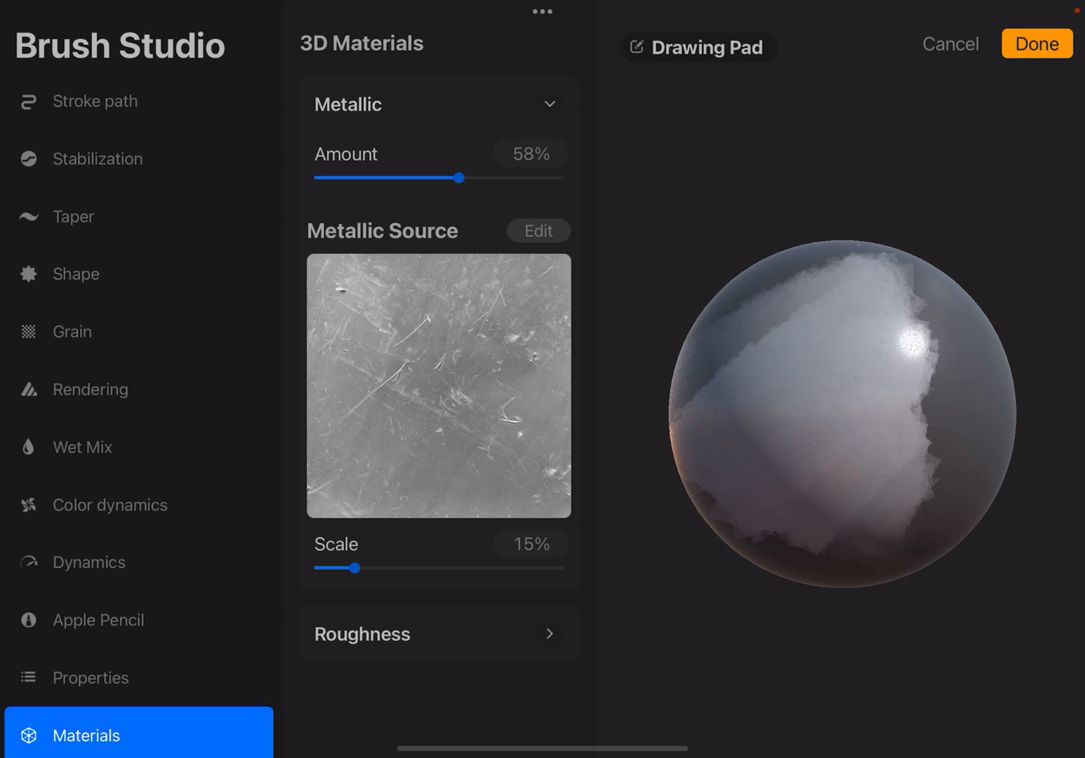
pyautogui.moveTo(460, 176); pyautogui.dragTo(369, 177)
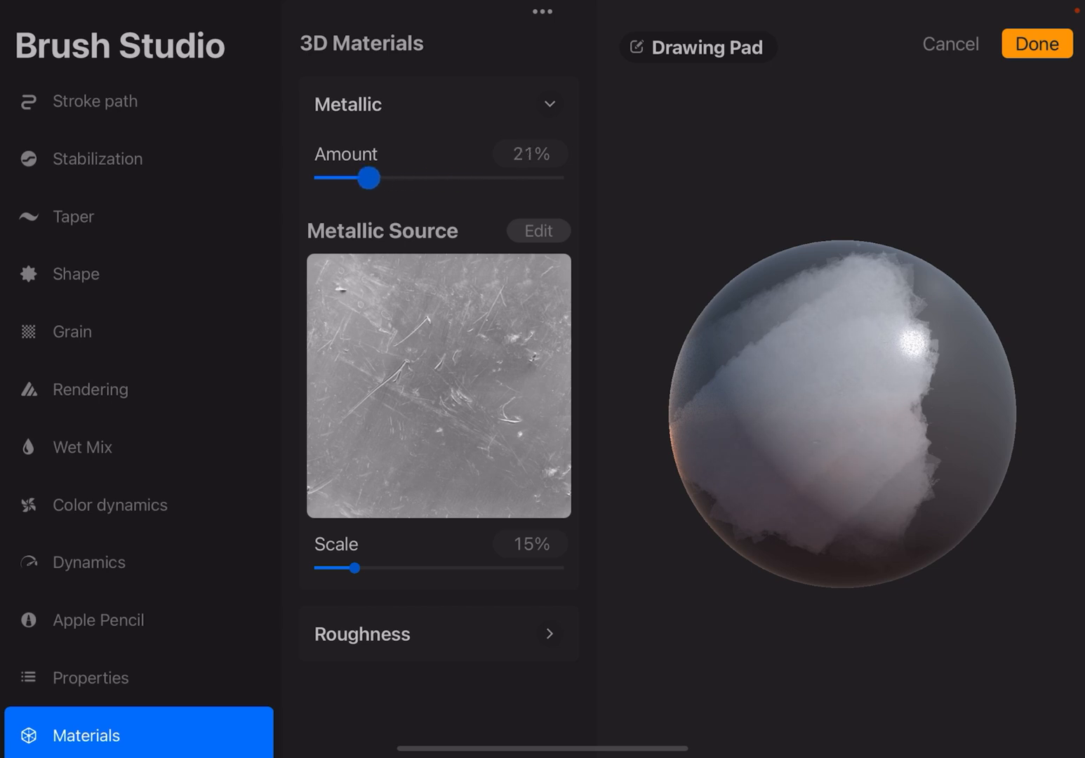
pyautogui.moveTo(371, 177); pyautogui.dragTo(317, 177)
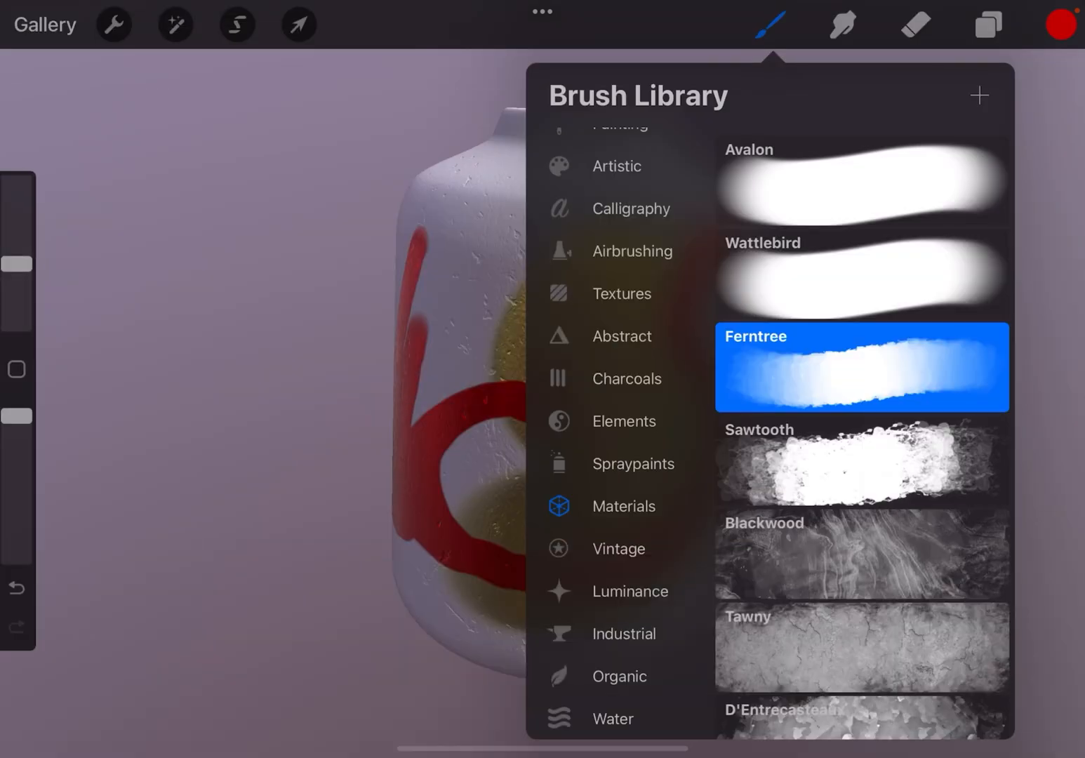
# Duplicate a Calligraphy brush and go to its Materials settings in Brush Studio.
pyautogui.click(630, 208)
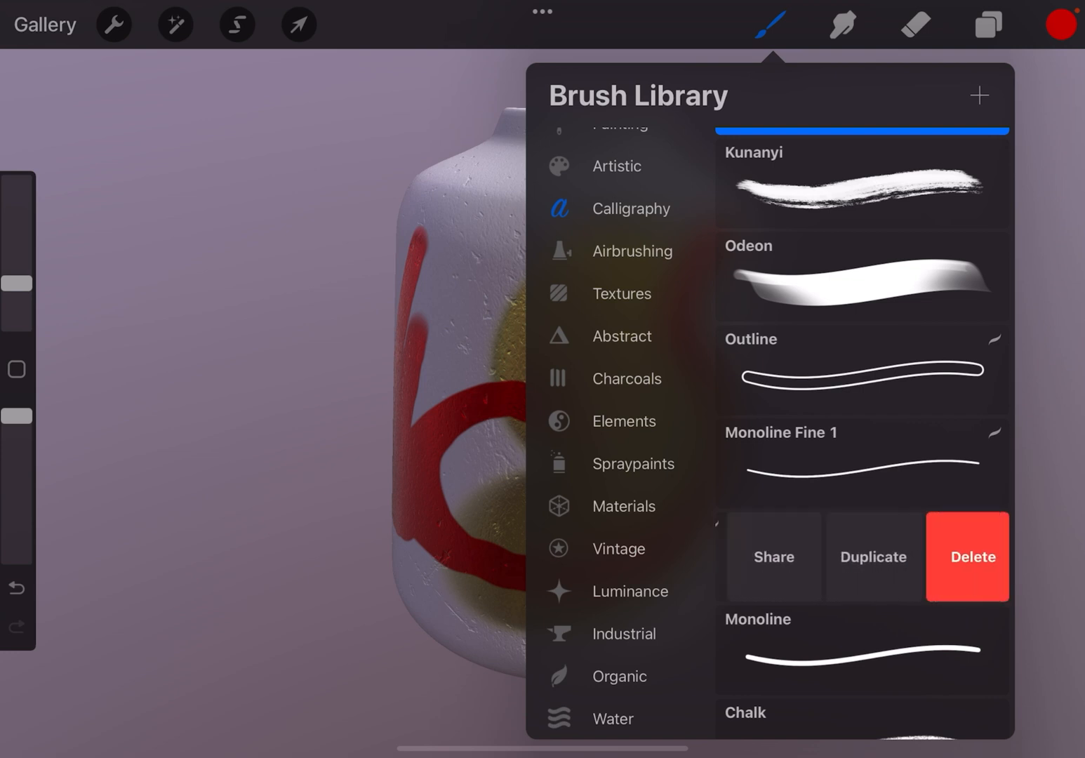
pyautogui.click(858, 556)
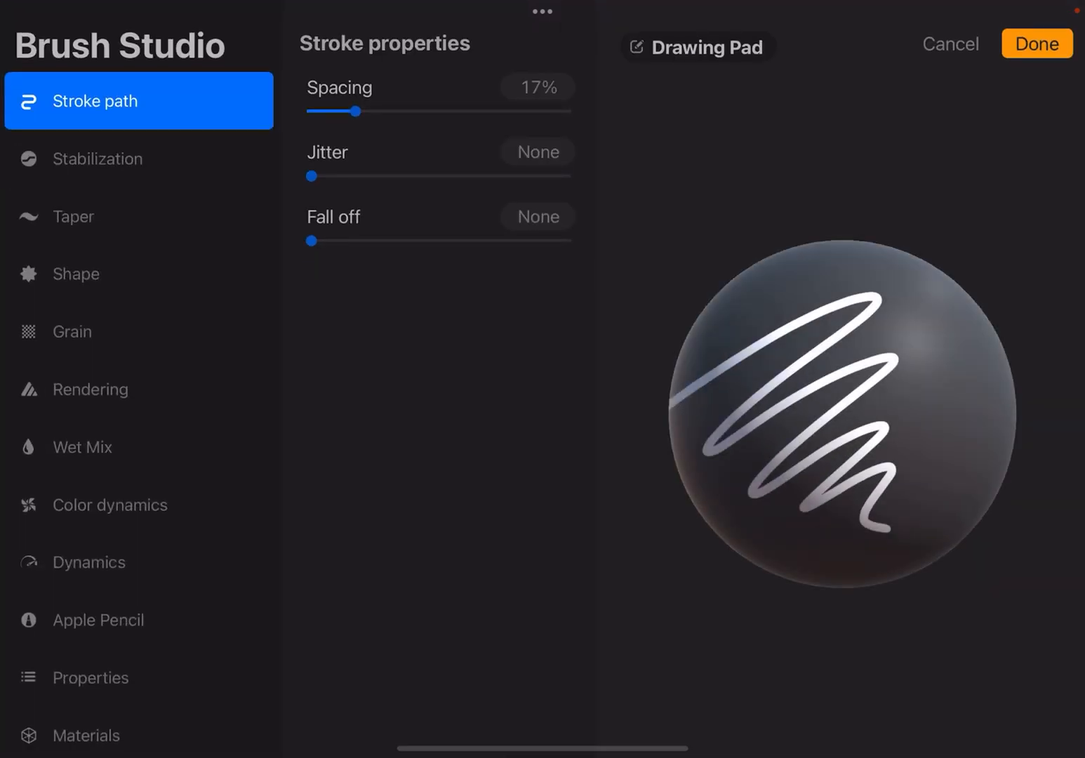
pyautogui.click(86, 735)
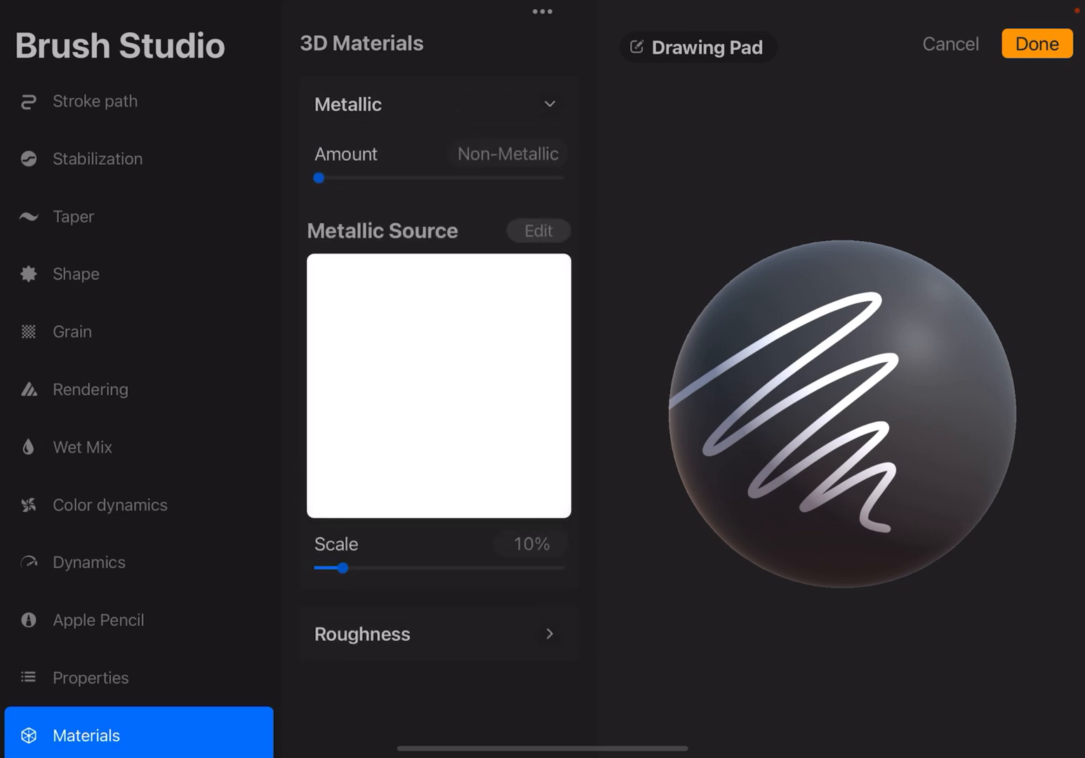
# Give the duplicated brush 70% Metallic Amount and 56% metallic source Scale.
pyautogui.moveTo(317, 177); pyautogui.dragTo(419, 177)
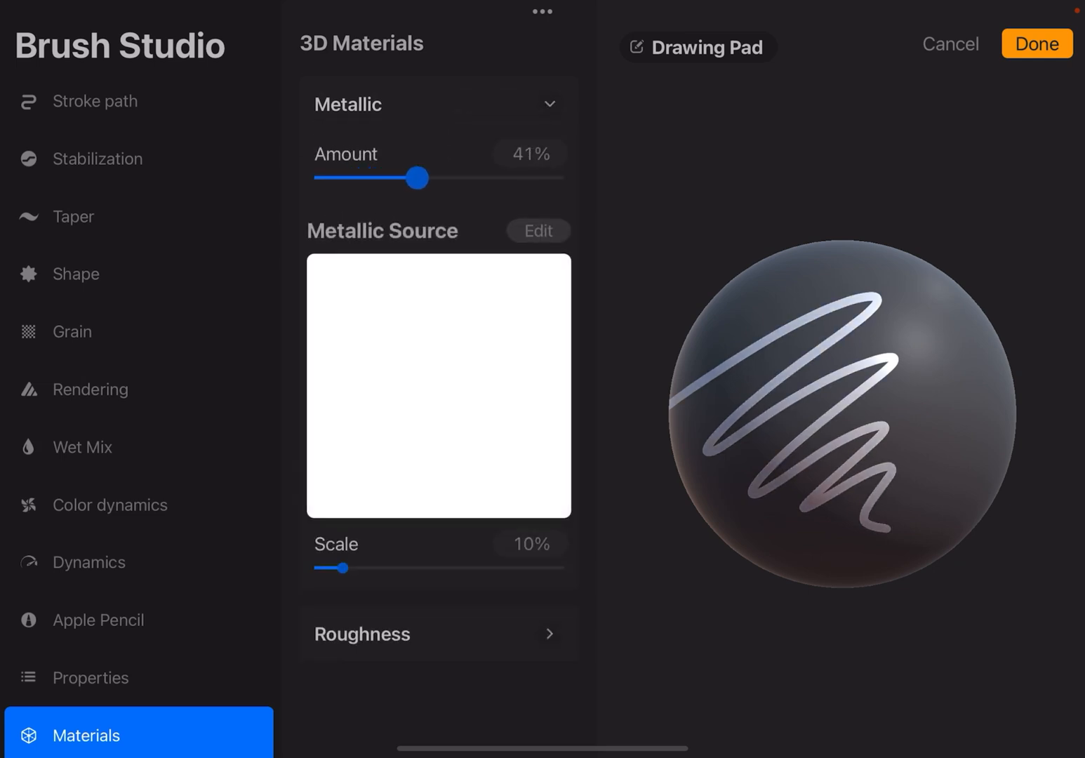
pyautogui.moveTo(418, 176); pyautogui.dragTo(486, 177)
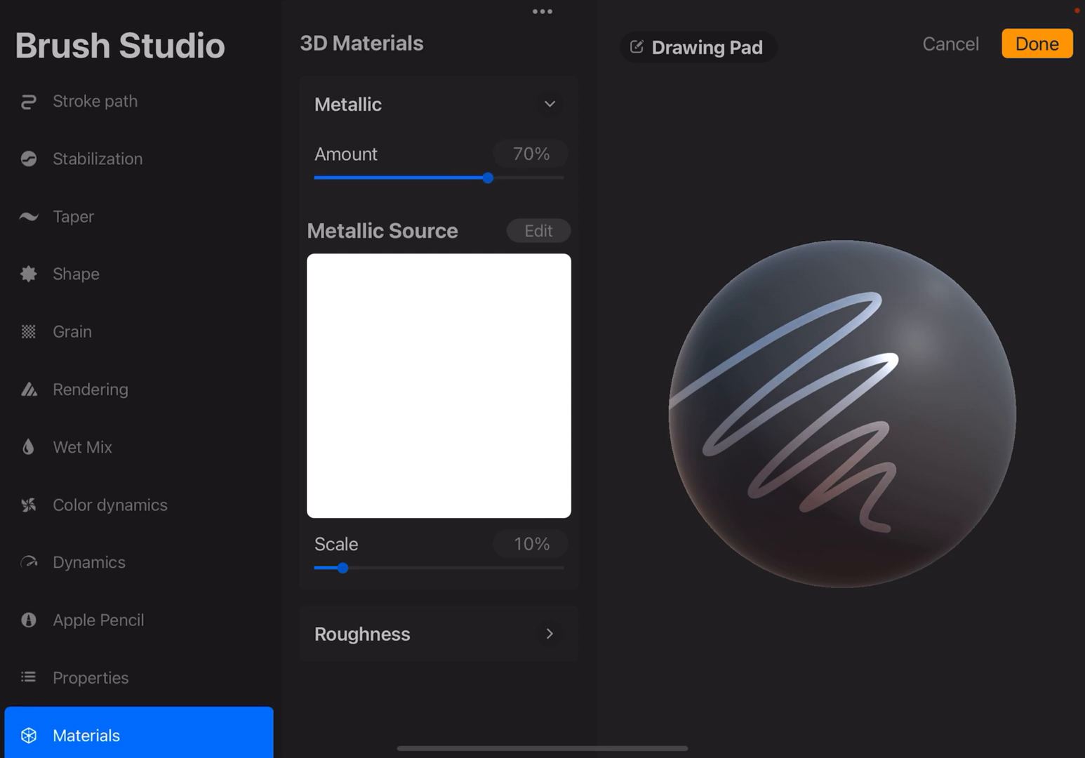
pyautogui.moveTo(343, 567); pyautogui.dragTo(455, 567)
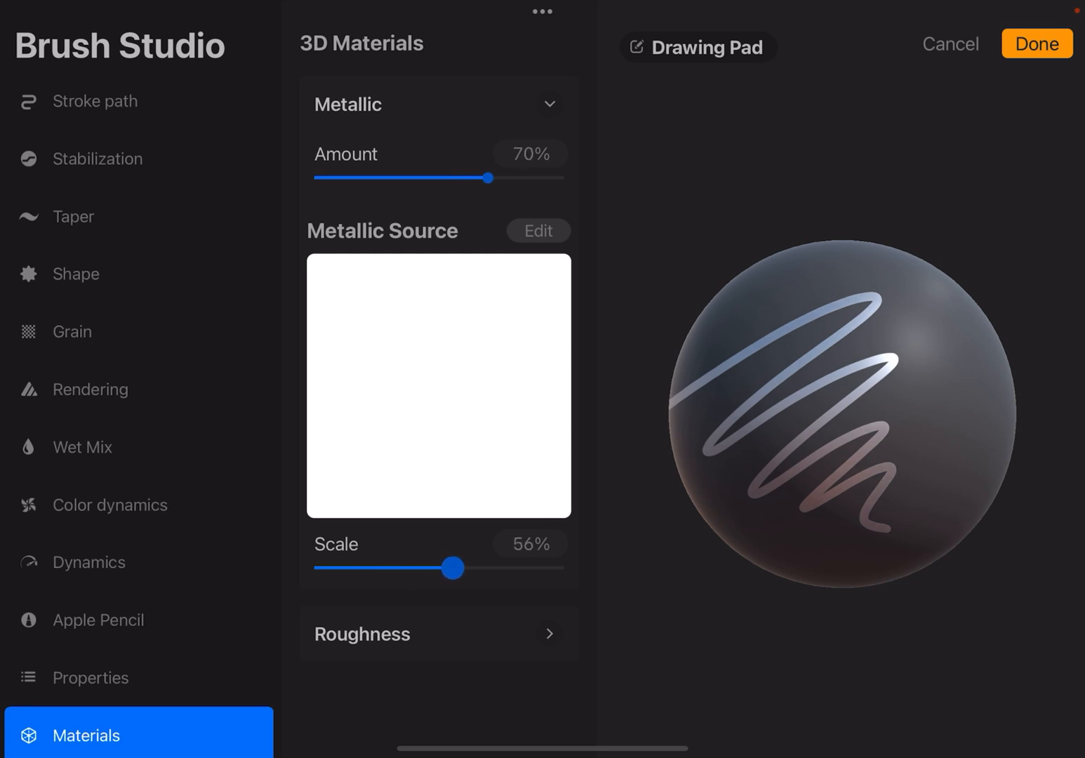
pyautogui.moveTo(451, 567); pyautogui.dragTo(457, 567)
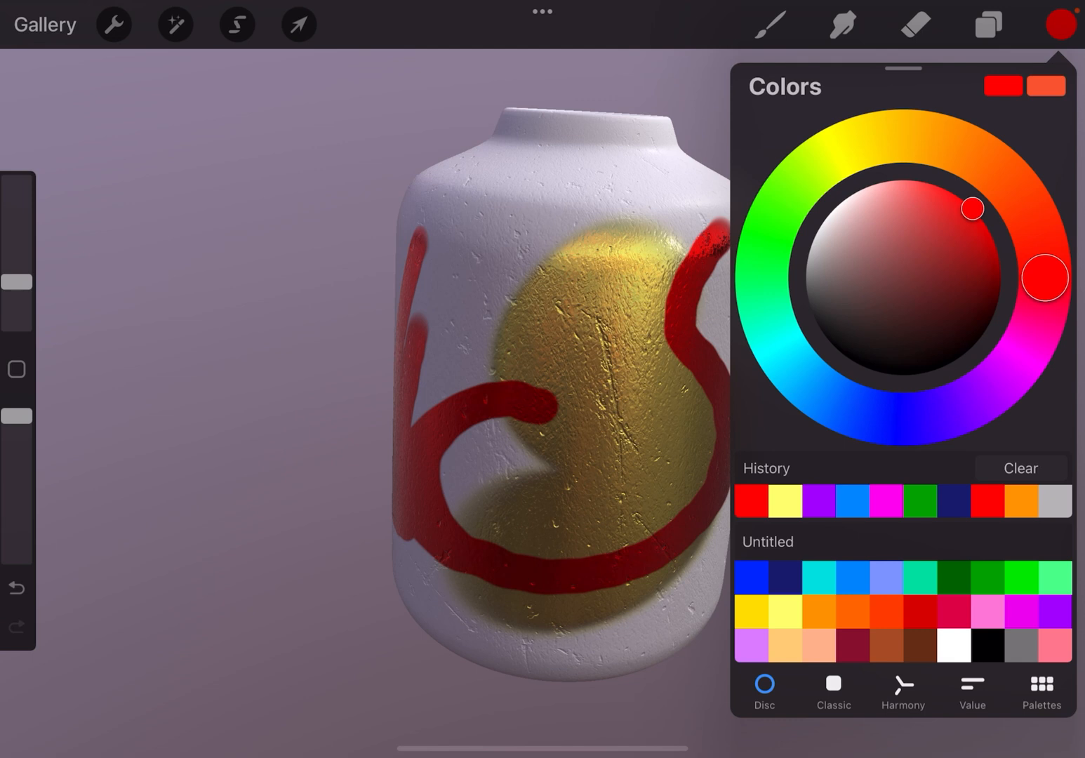
# Paint a curved navy stroke across the vase centre, then looping teal metallic strokes over it.
pyautogui.click(1061, 25)
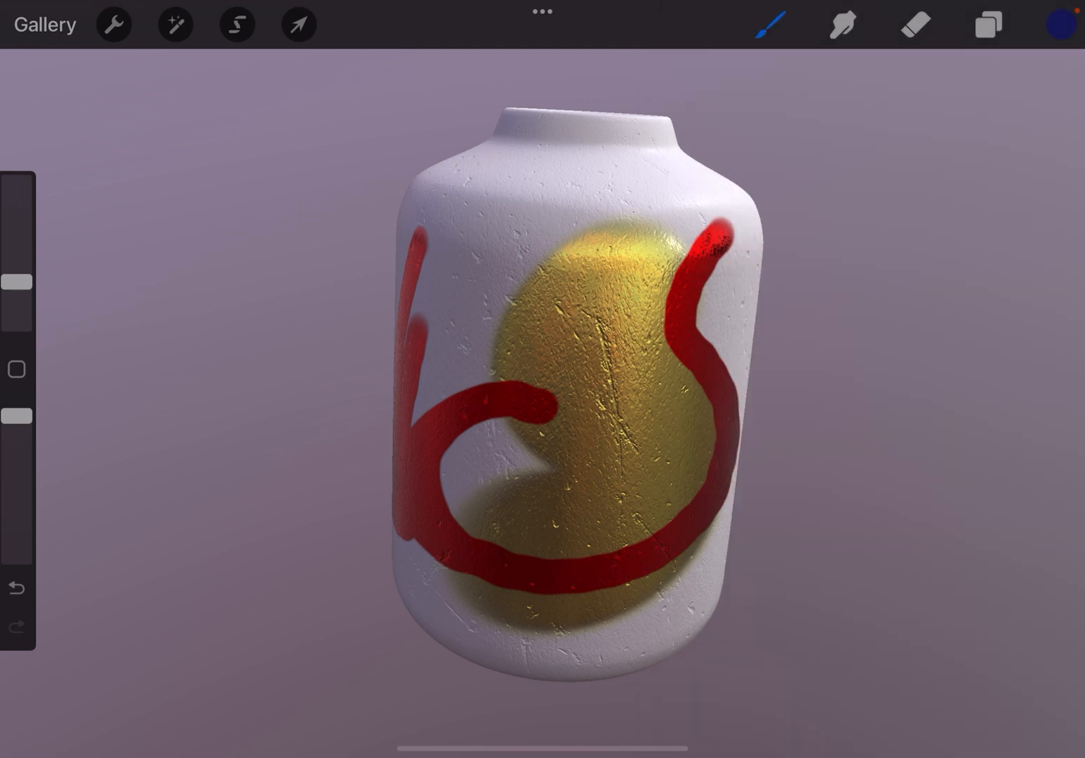
pyautogui.moveTo(554, 208); pyautogui.dragTo(441, 362)
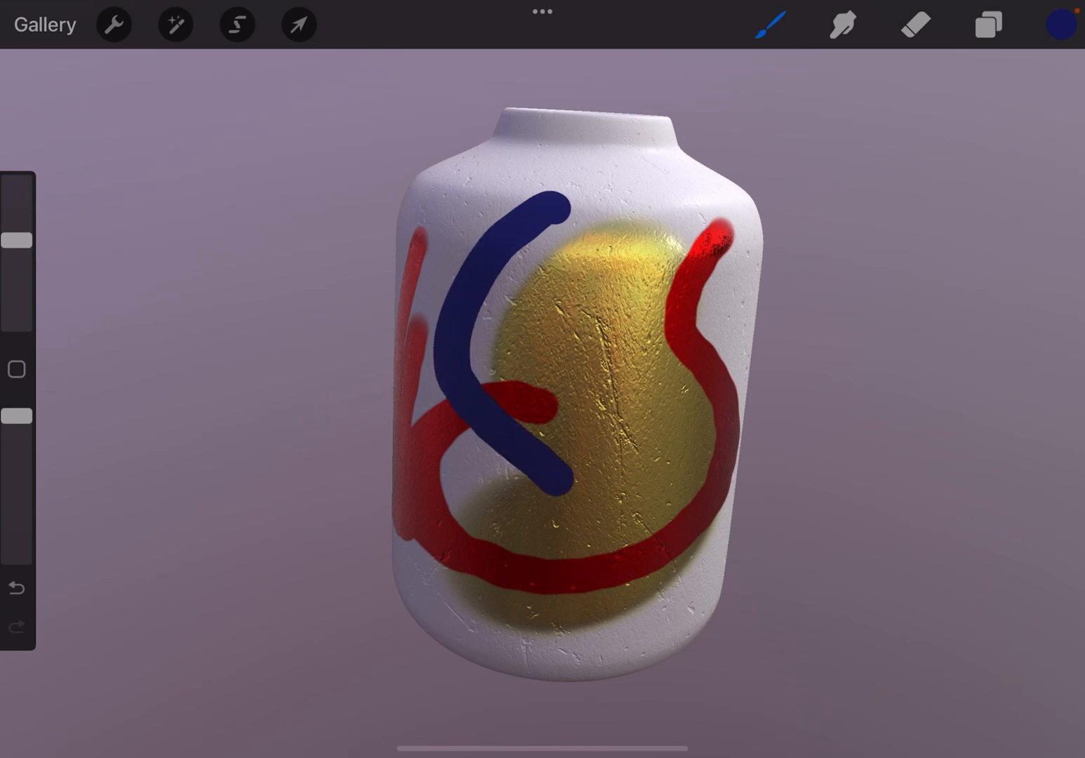
pyautogui.click(1061, 25)
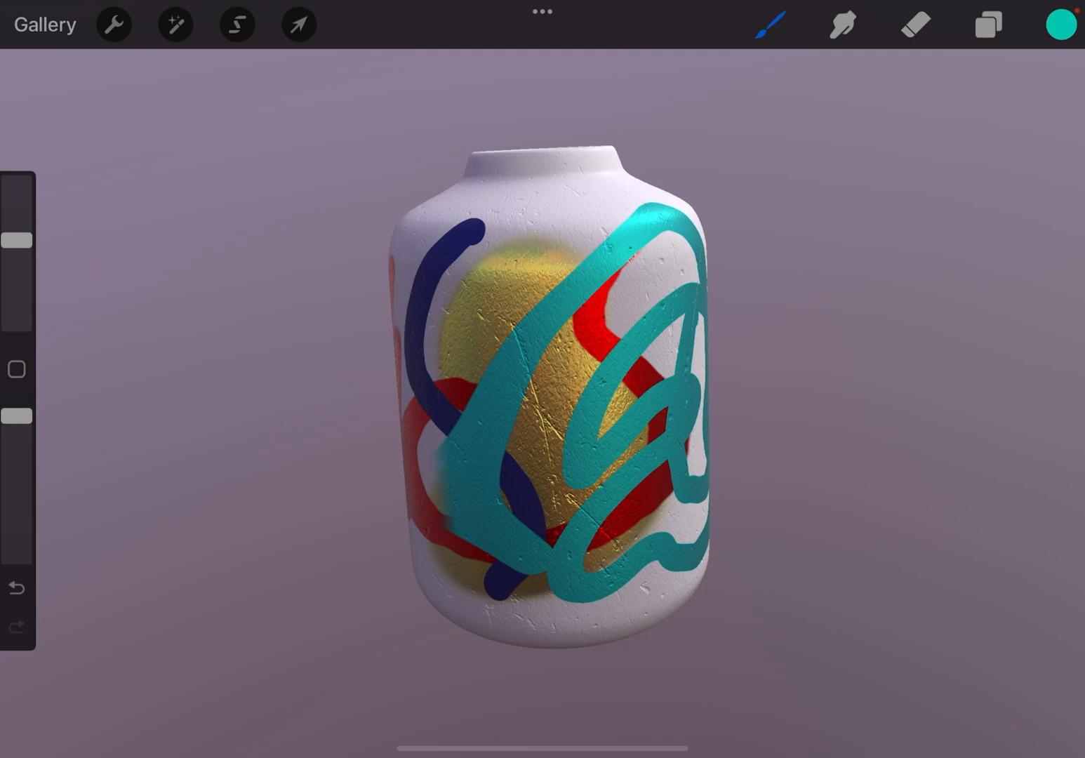
pyautogui.click(542, 13)
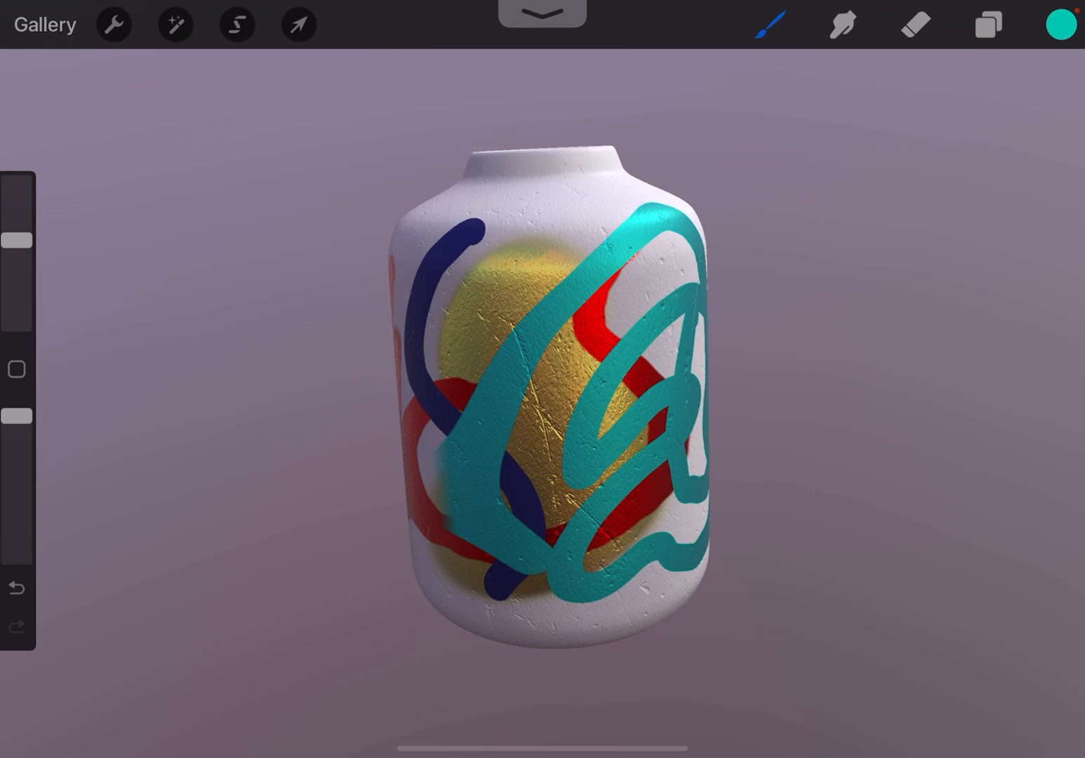